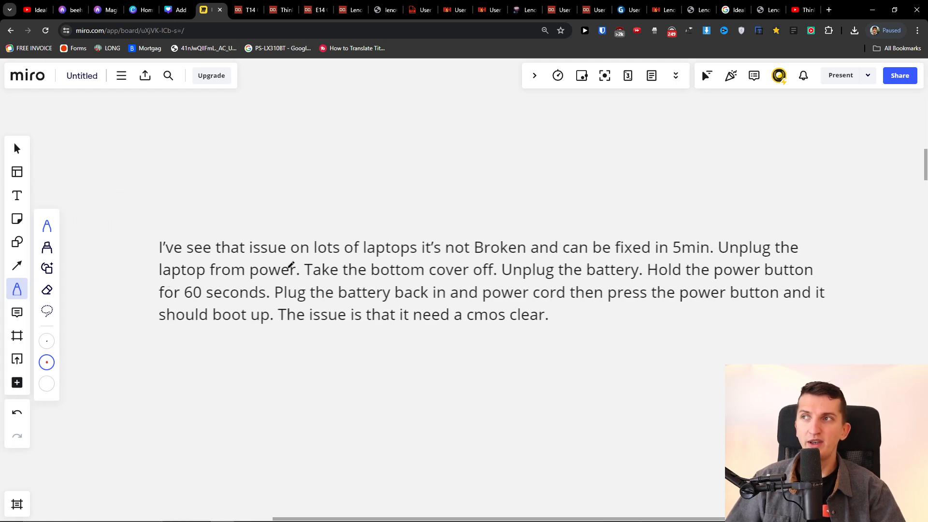
mouse_move(479, 252)
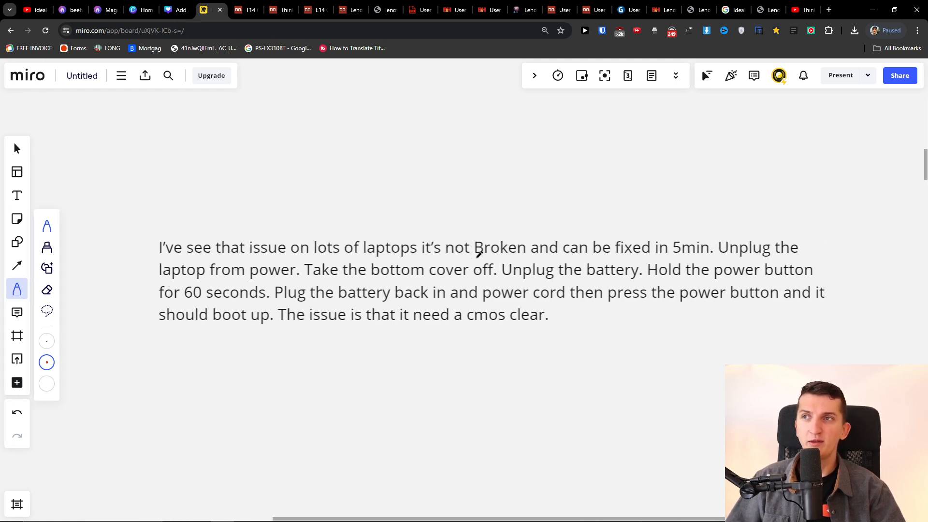